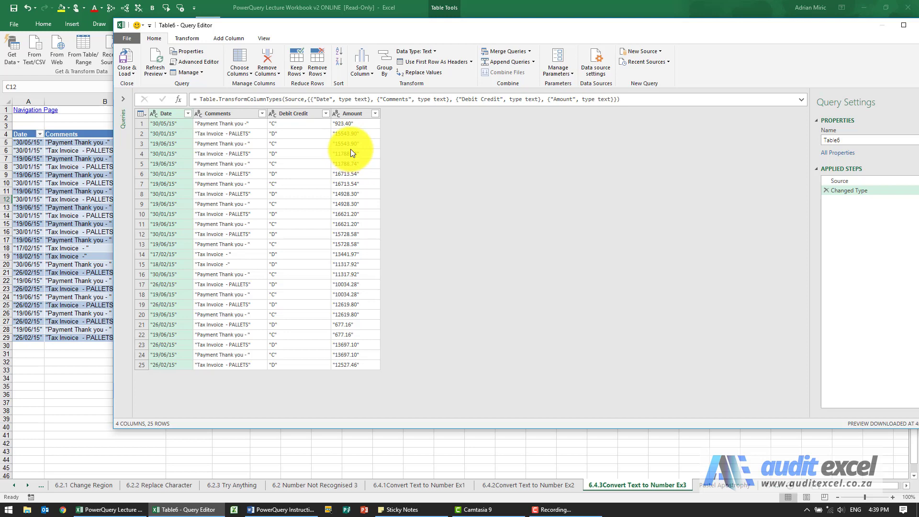
Try converting the Amount column to decimal numbers as a separate step.
click(187, 38)
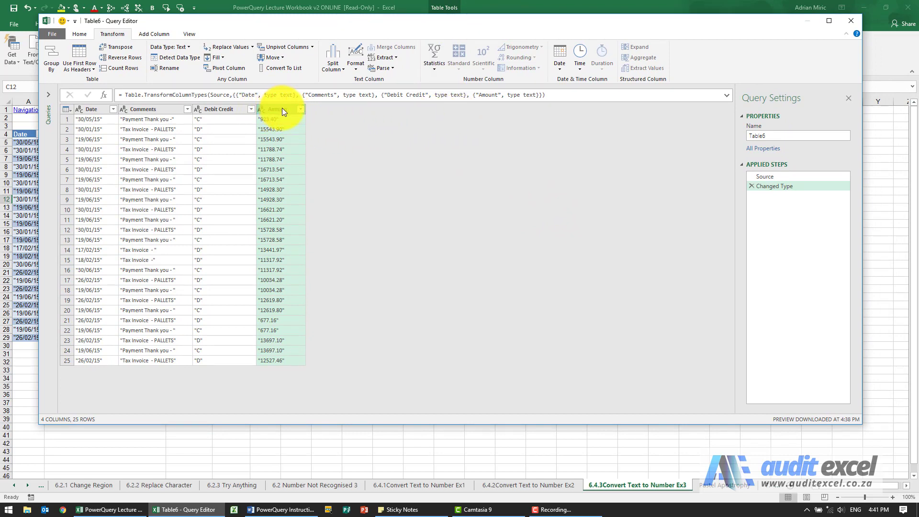
right_click(279, 110)
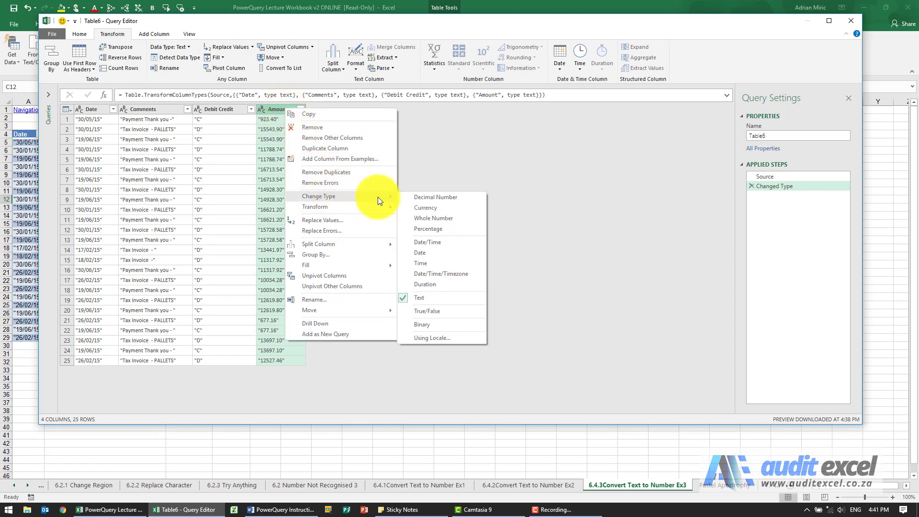
click(423, 198)
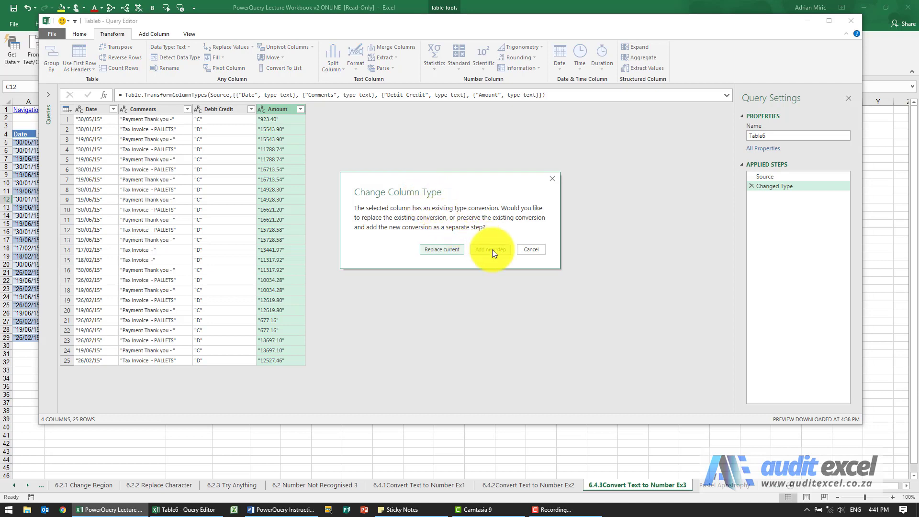
click(491, 249)
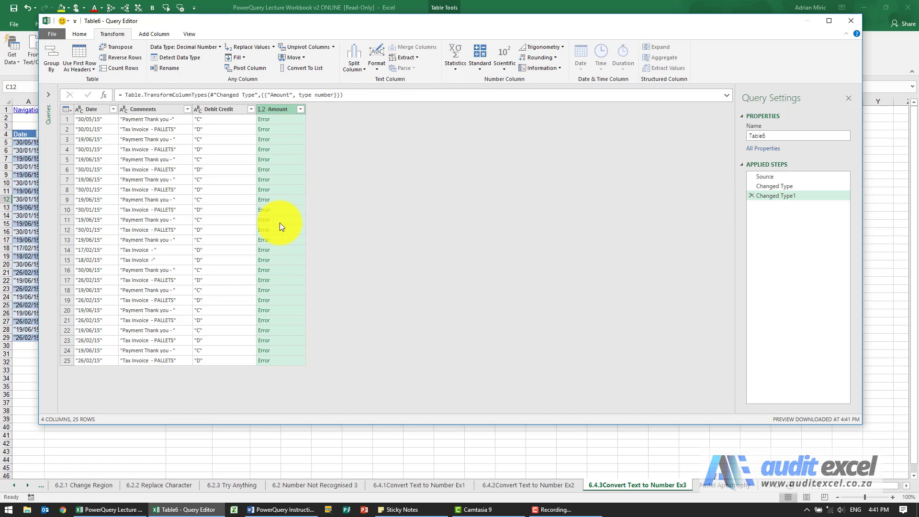
mouse_move(559, 190)
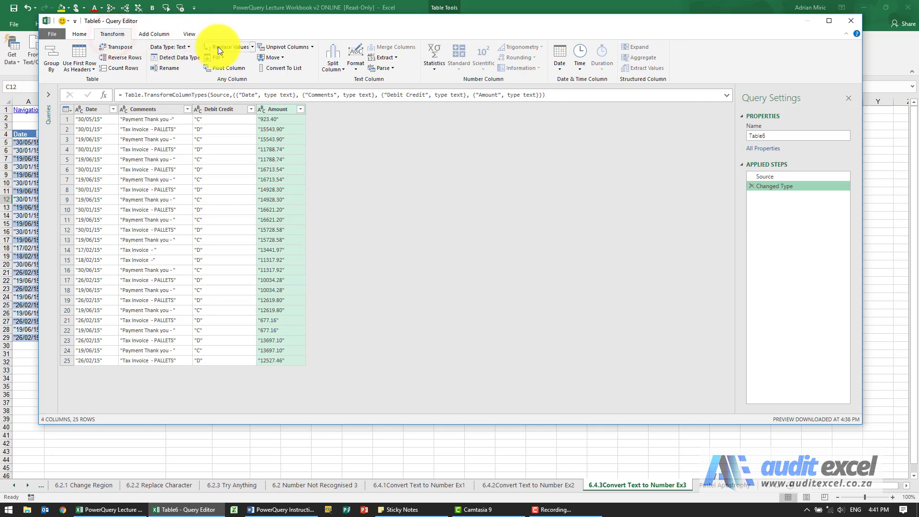
Replace the double quote in Amount with nothing, stripping the quote marks.
click(229, 47)
text(")
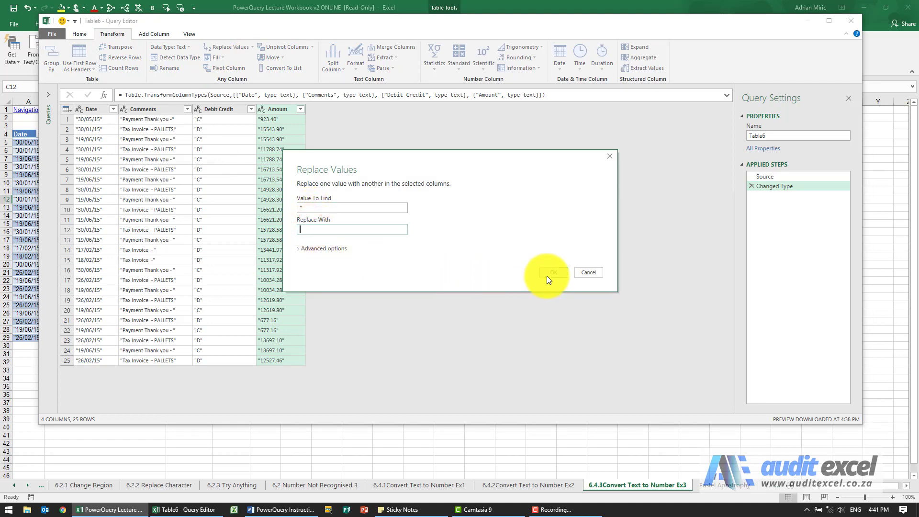
click(551, 272)
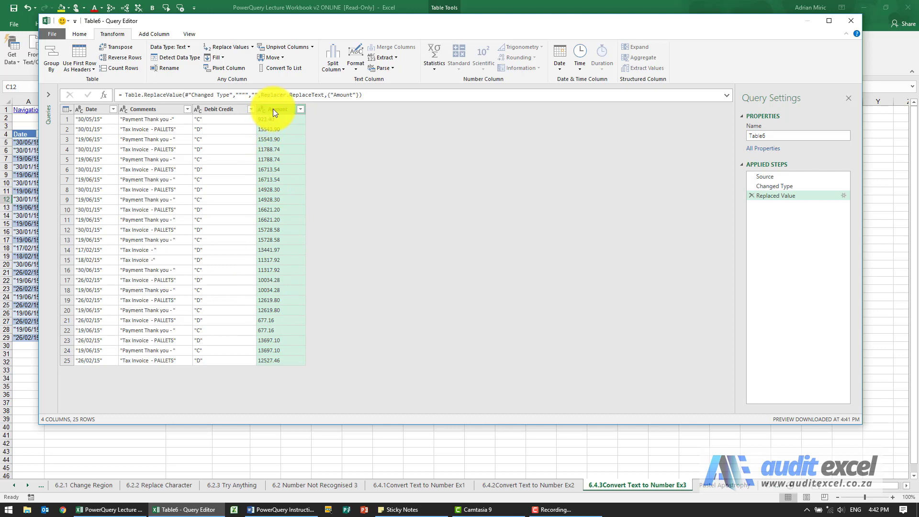
right_click(272, 109)
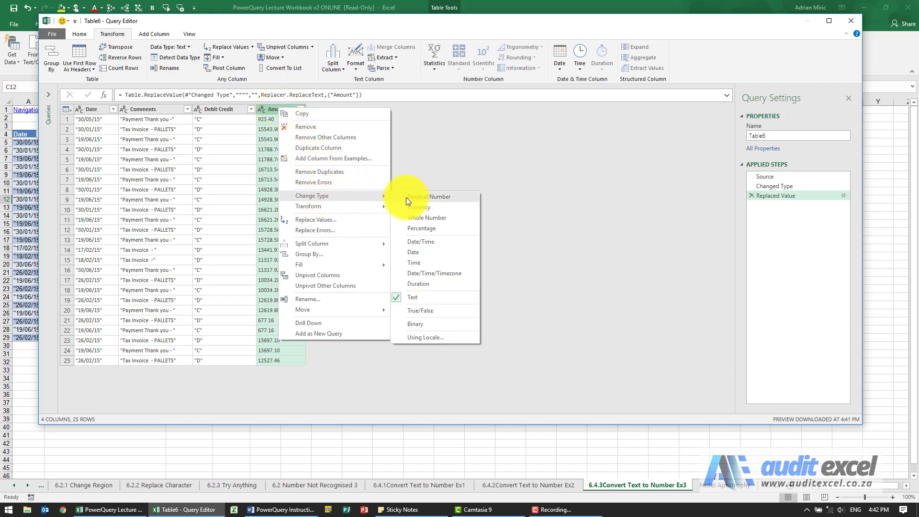
click(427, 196)
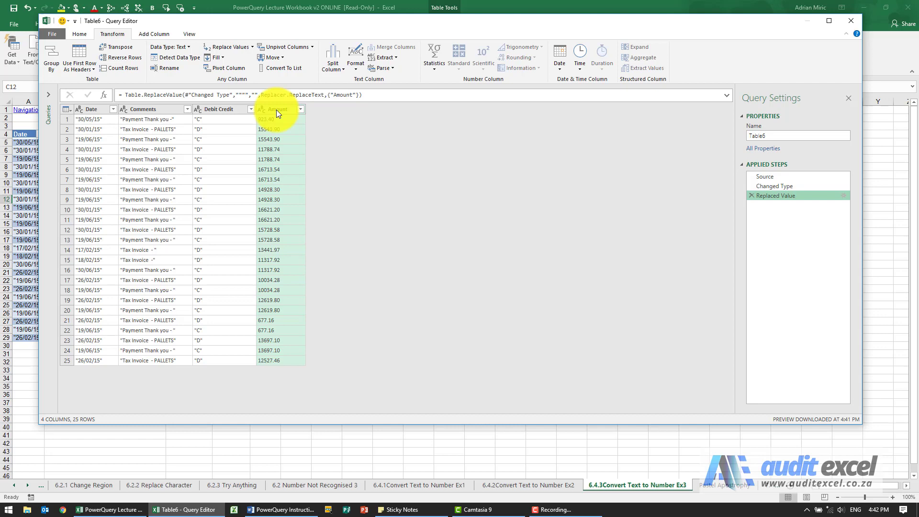
Add a second Replace Values step on Amount swapping the decimal point character.
click(225, 47)
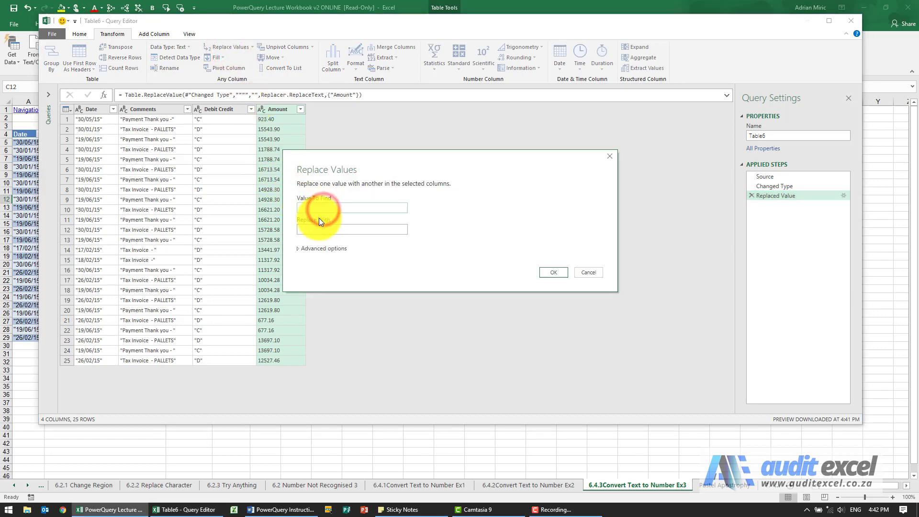
click(351, 229)
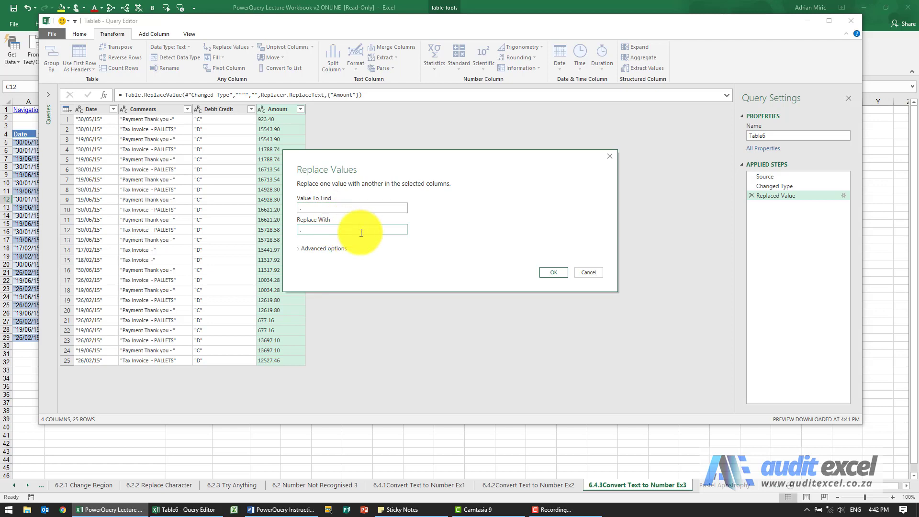
click(551, 272)
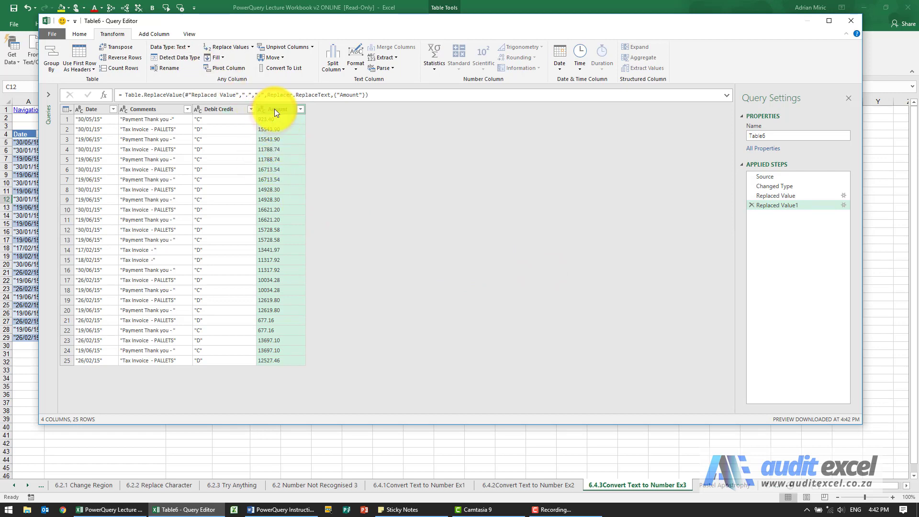
right_click(275, 109)
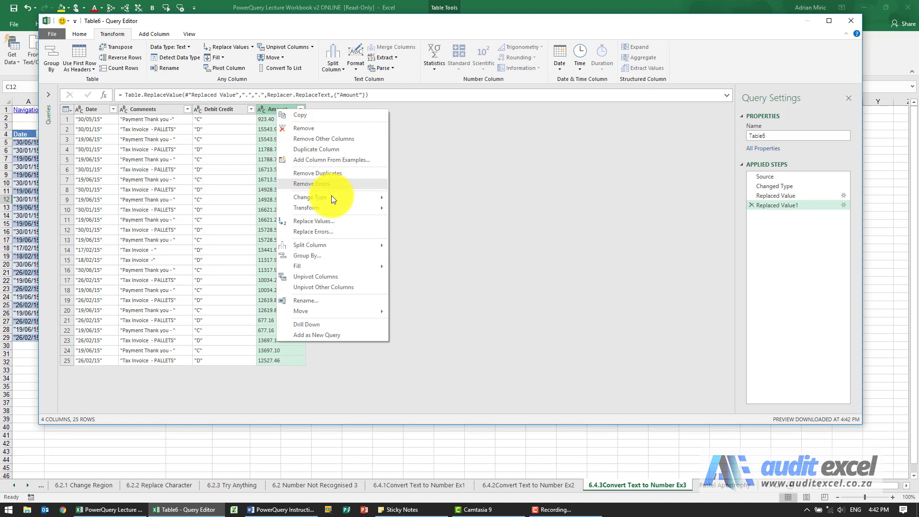
click(309, 197)
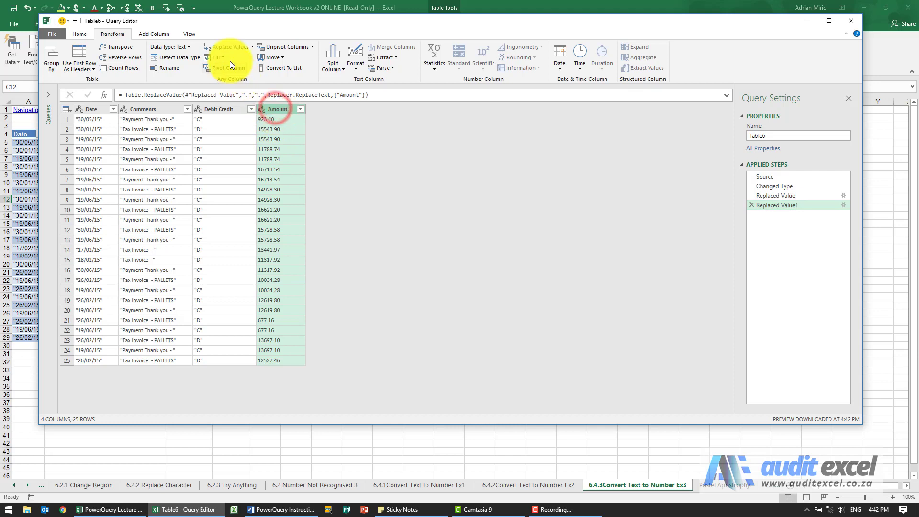
Replace the decimal points in Amount with commas.
click(228, 47)
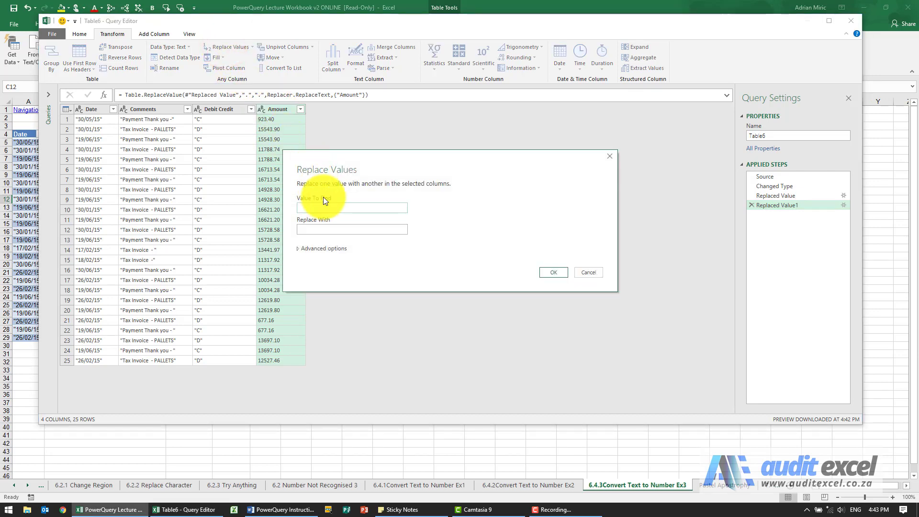
click(352, 207)
text(.)
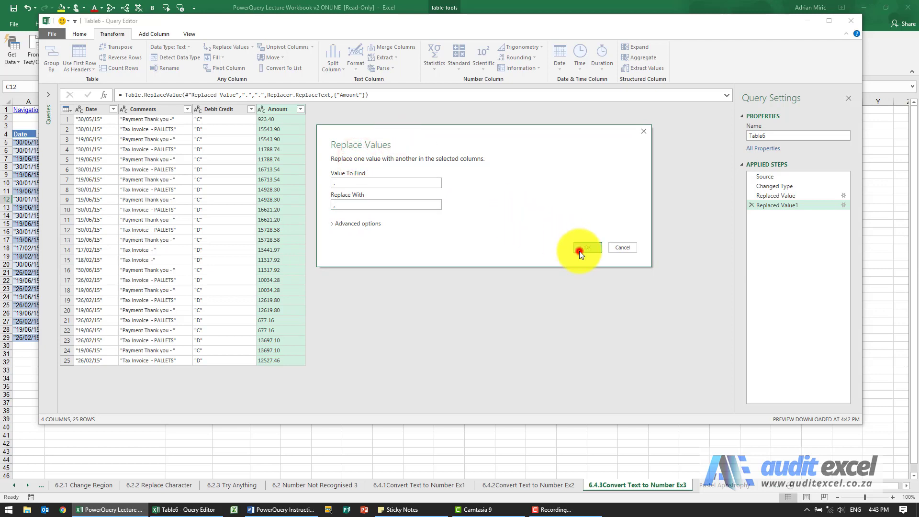
click(582, 247)
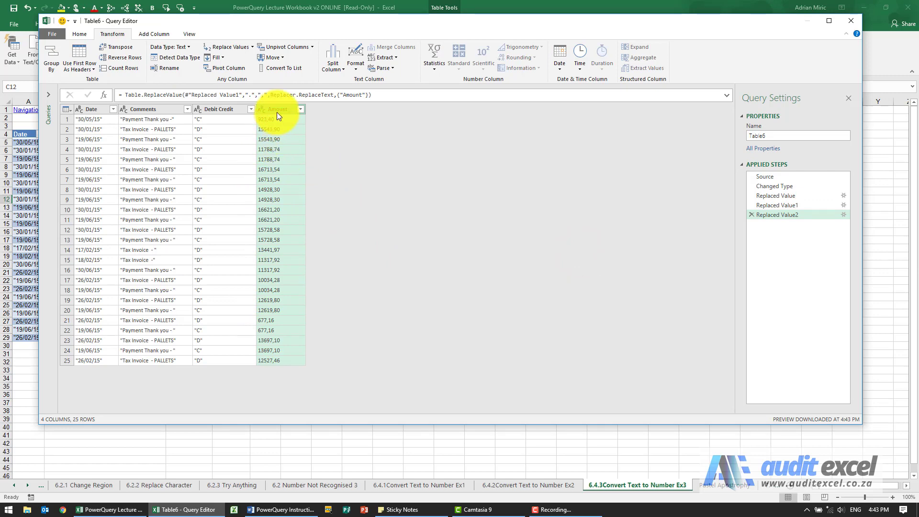
Change the Amount column's data type to Decimal Number.
click(170, 47)
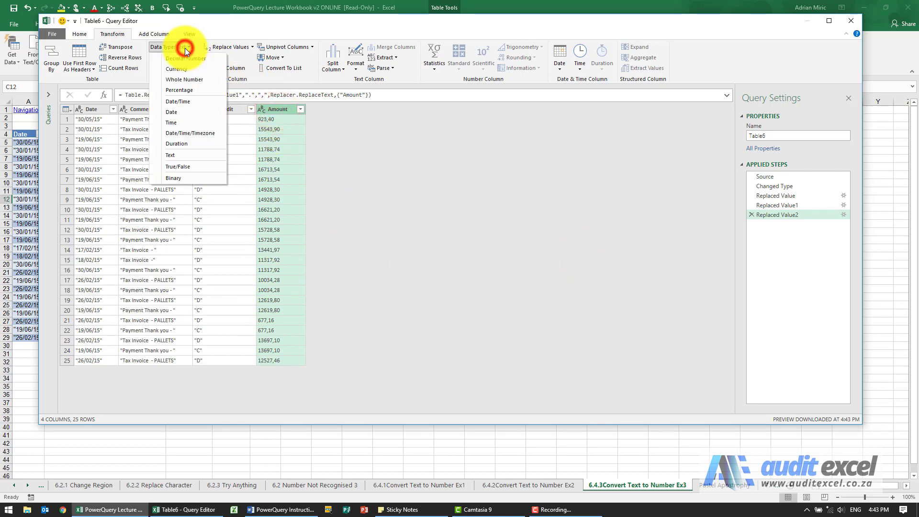
click(183, 79)
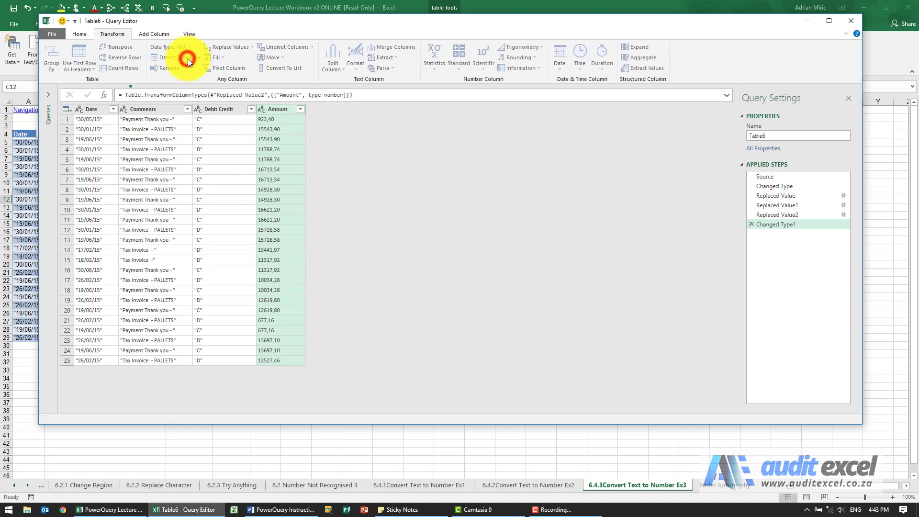
click(182, 47)
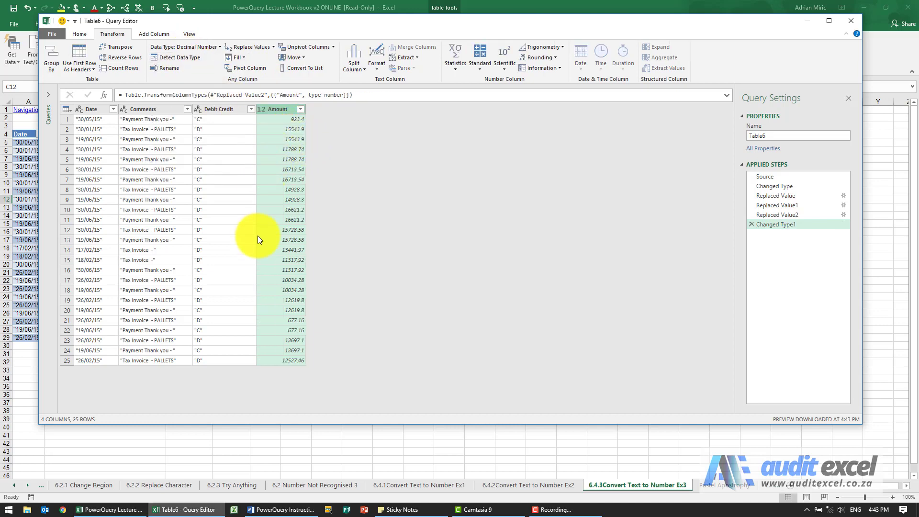
mouse_move(353, 276)
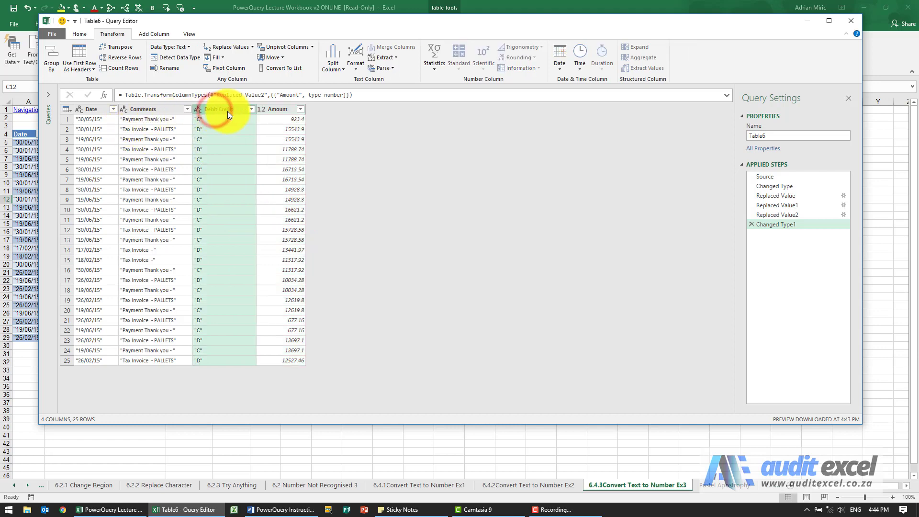
Replace the double quote with nothing in Debit Credit, then in Comments.
click(227, 47)
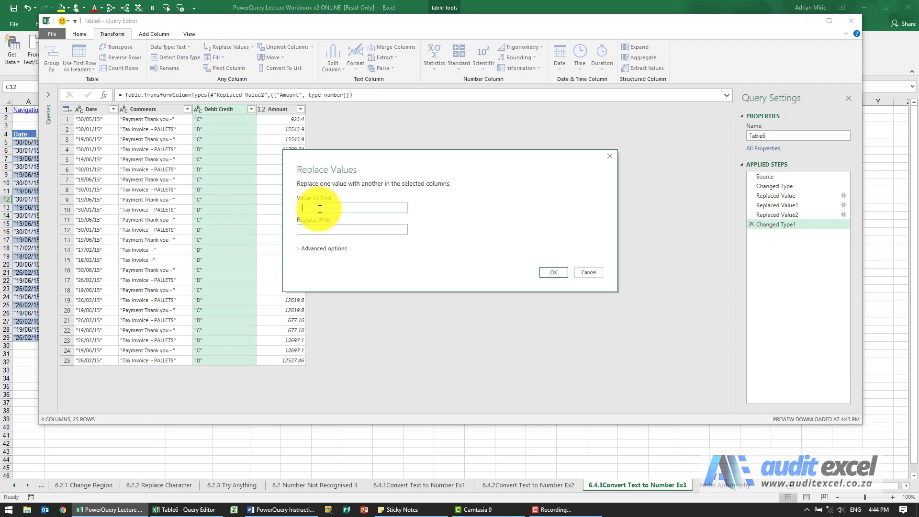
click(351, 230)
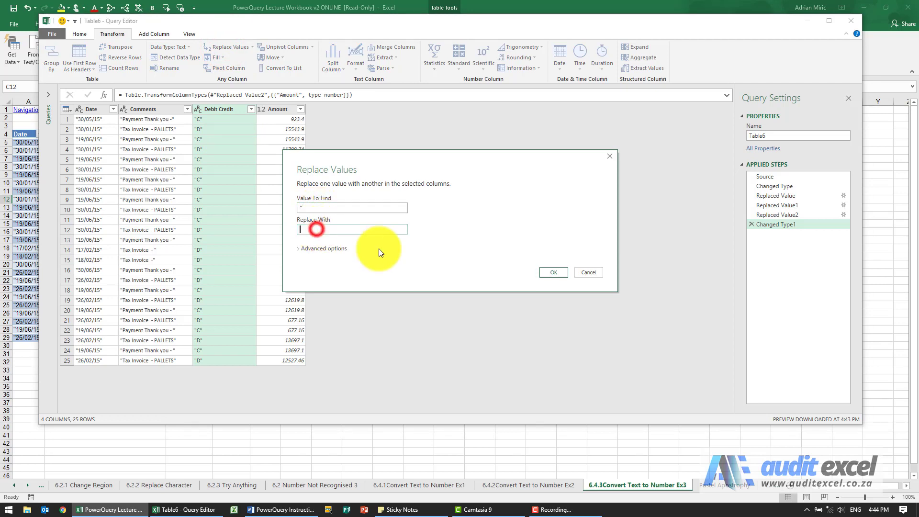
click(551, 272)
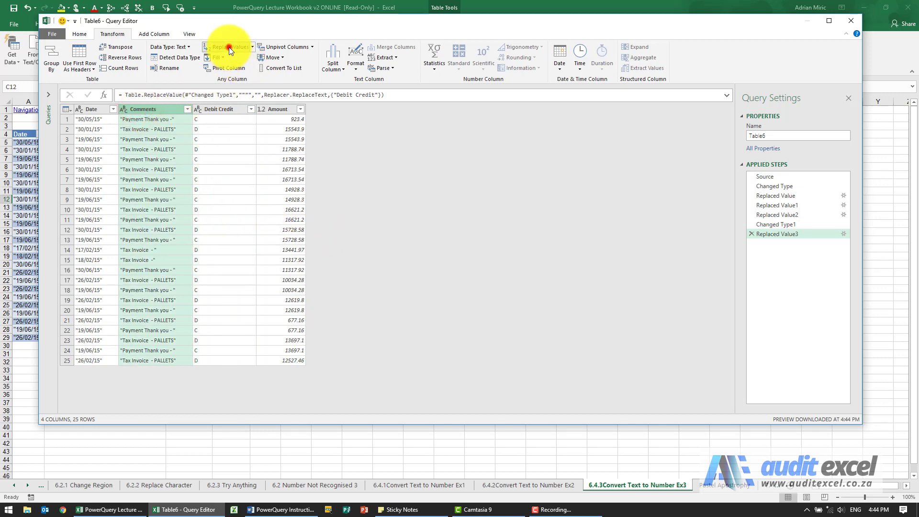
click(229, 47)
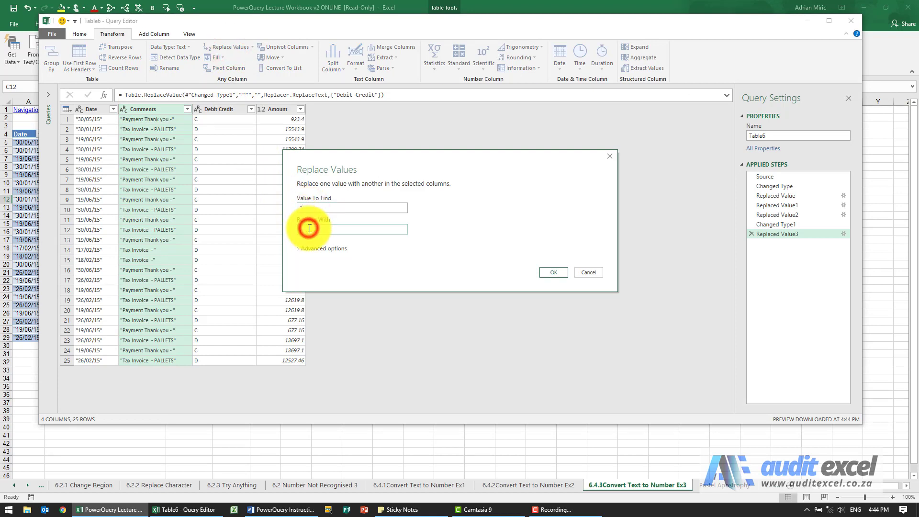
click(551, 272)
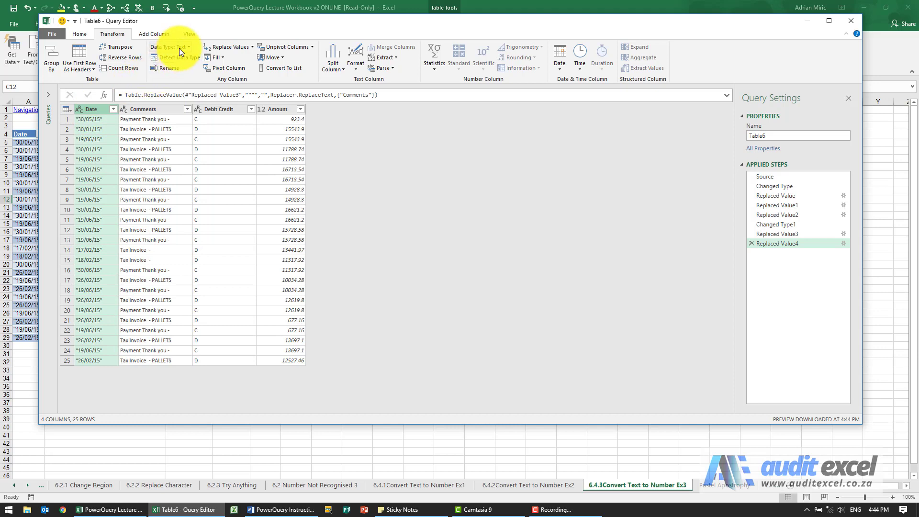
Replace the double quote with nothing in the Date column.
click(170, 47)
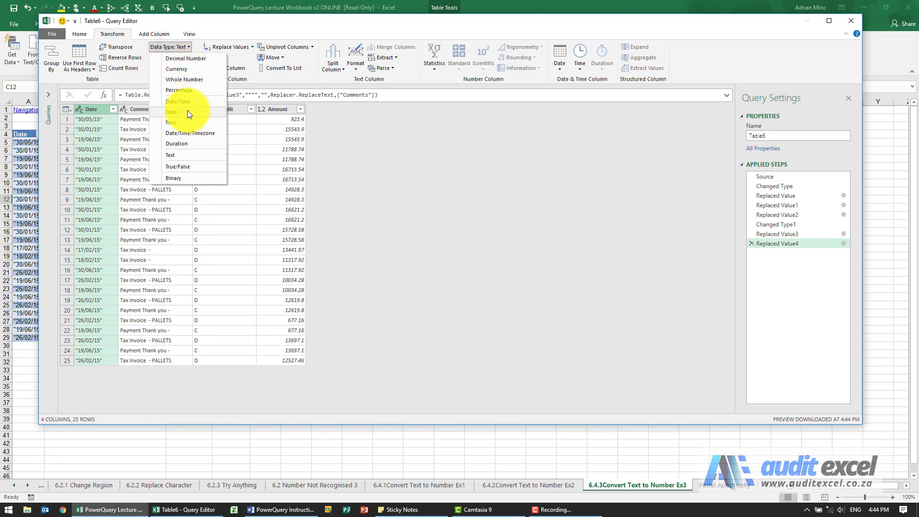
click(172, 112)
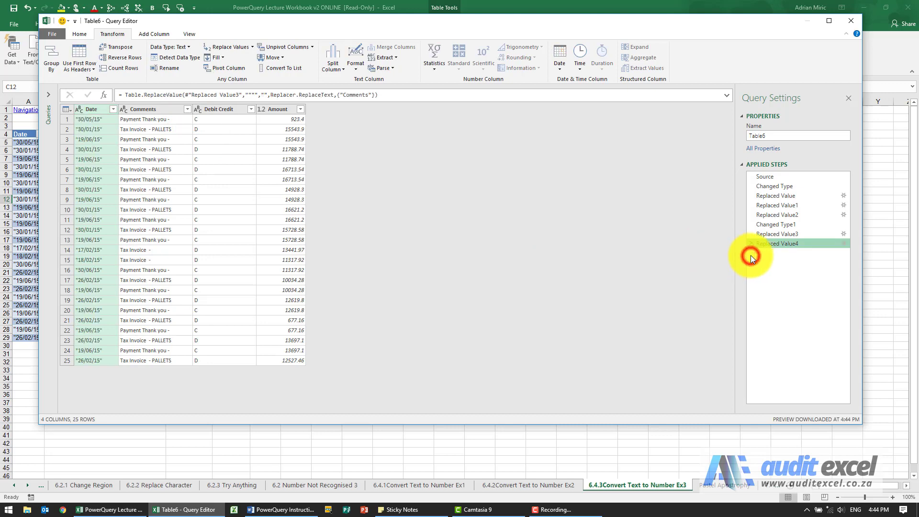
click(779, 243)
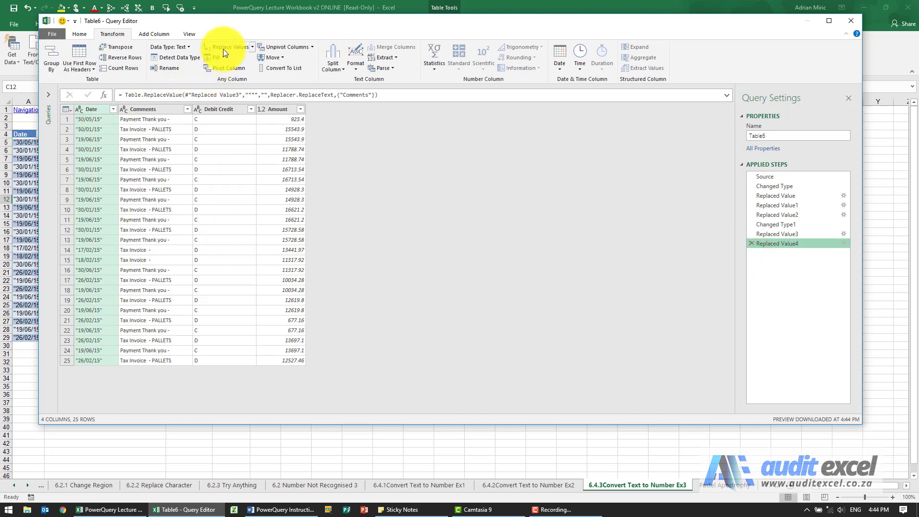
click(227, 47)
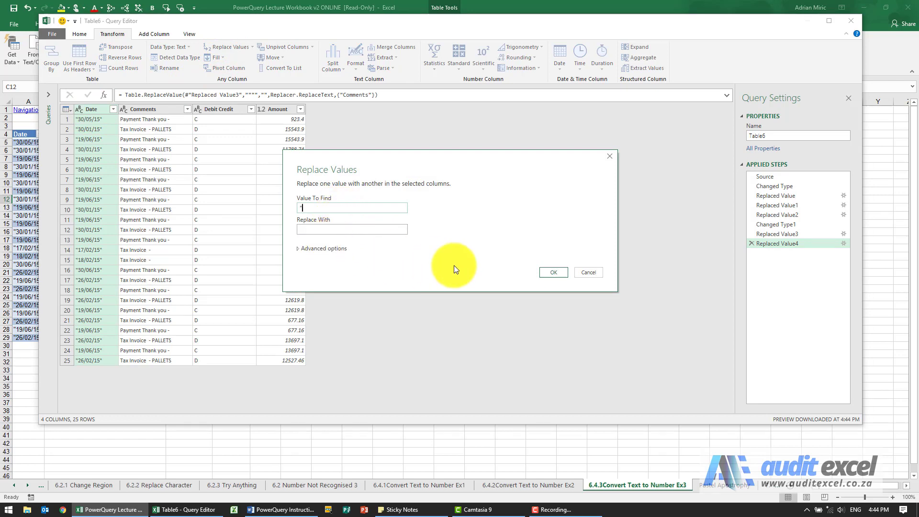
click(552, 272)
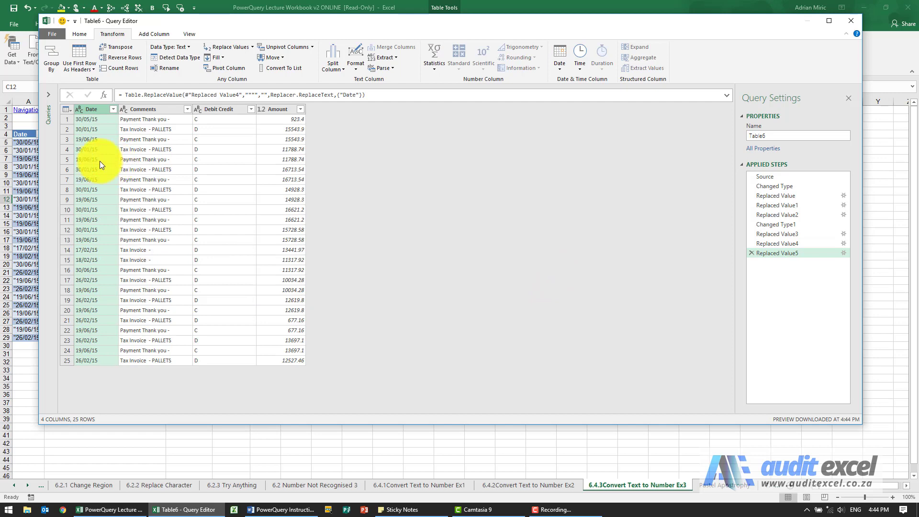
Try converting Date to the Date type, then delete the faulty Changed Type2 step.
click(170, 47)
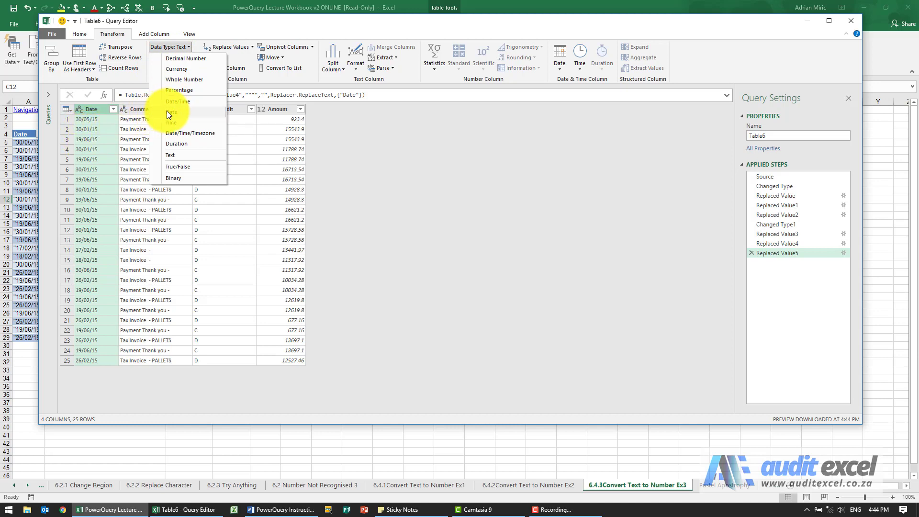
click(172, 111)
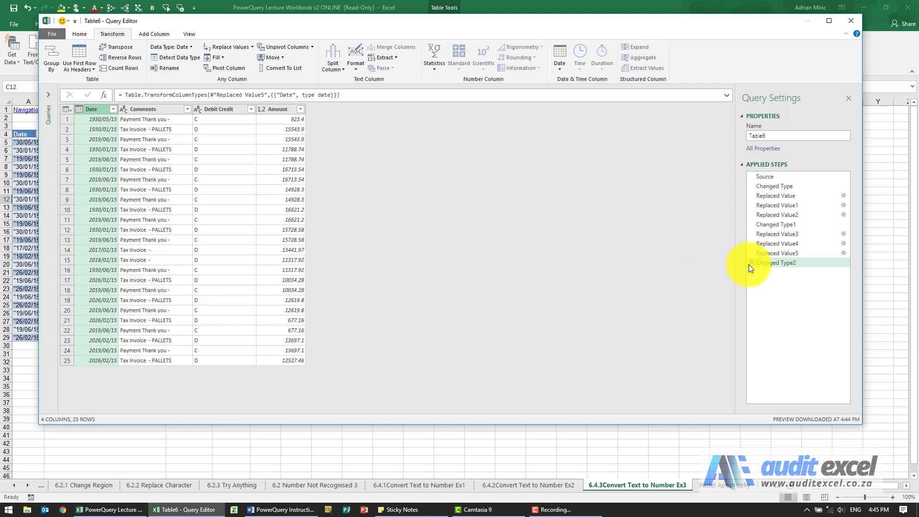
click(780, 253)
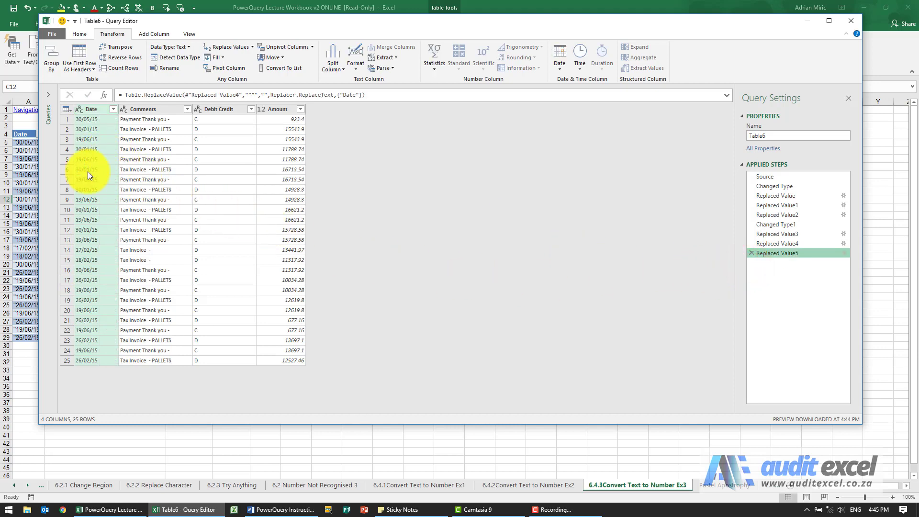